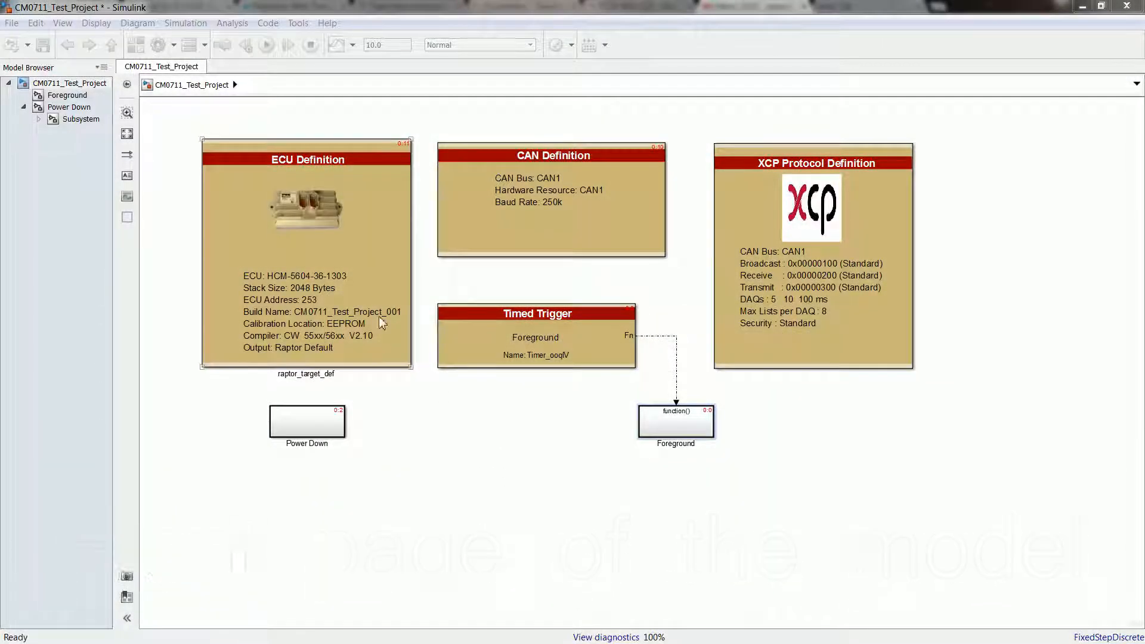
pyautogui.click(705, 287)
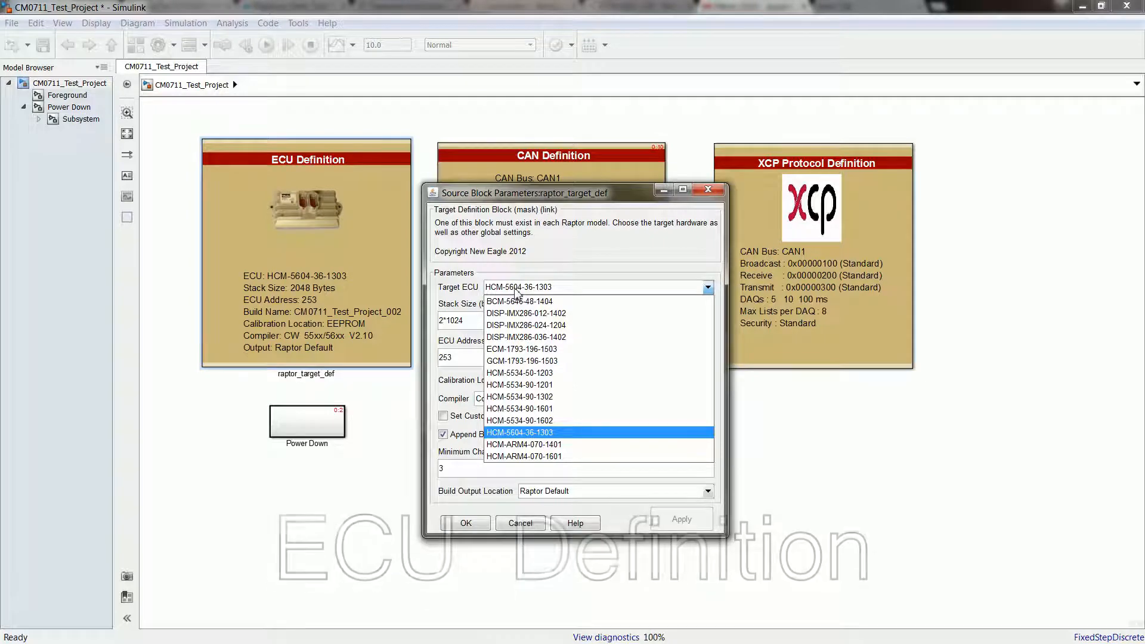
pyautogui.click(520, 431)
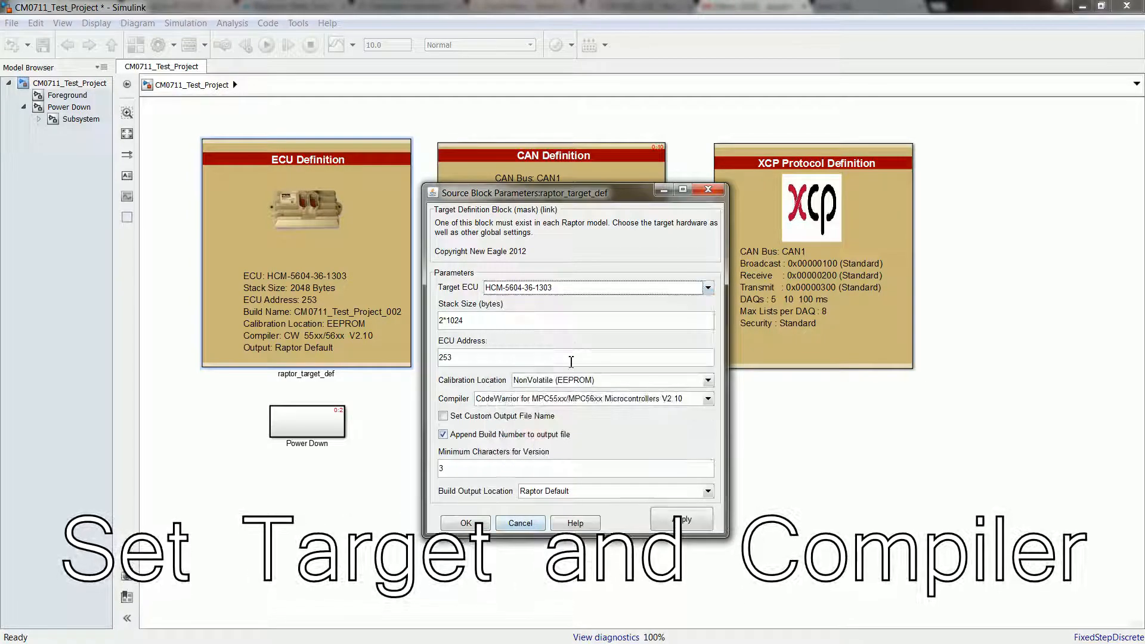
pyautogui.click(705, 398)
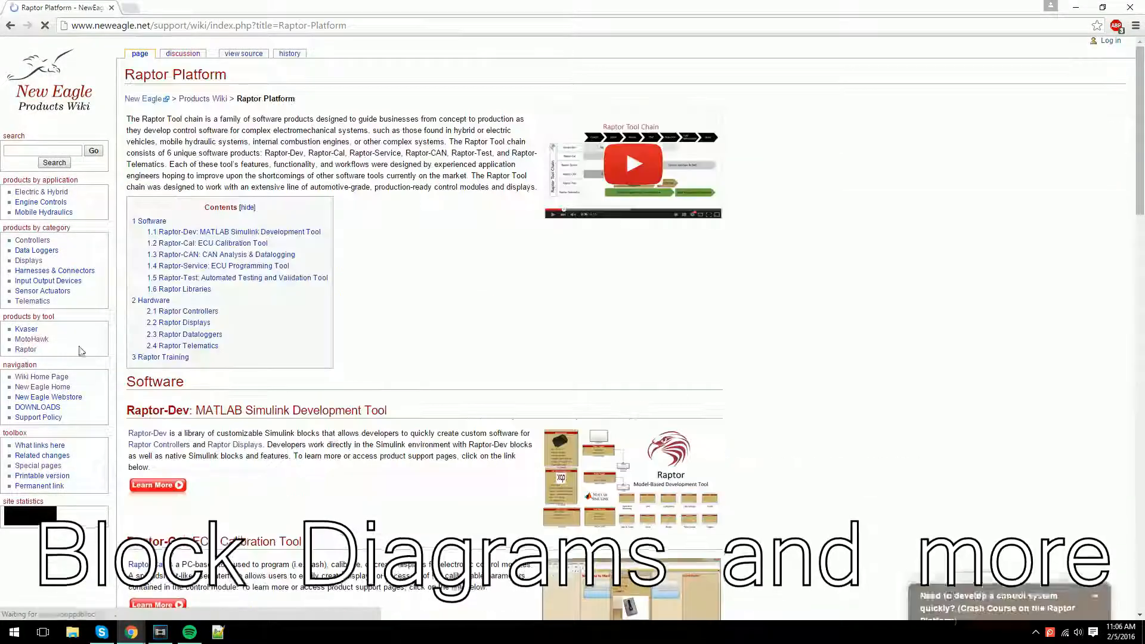
# - Reach the Raptor Controllers page and its comparison table from the Hardware section
pyautogui.scroll(-3)
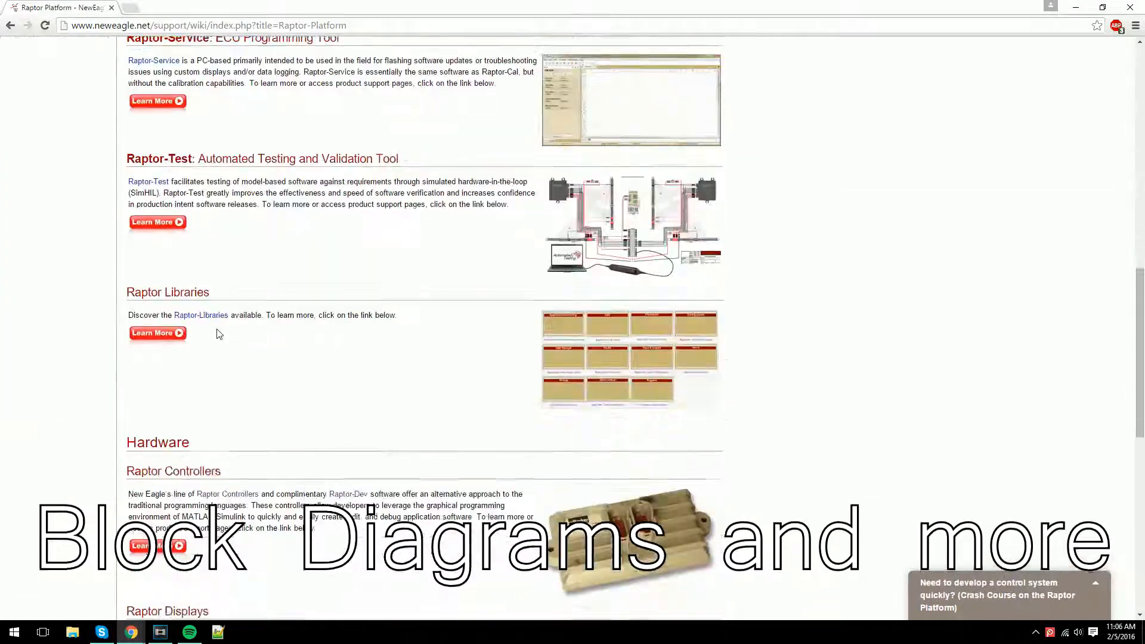
pyautogui.scroll(-3)
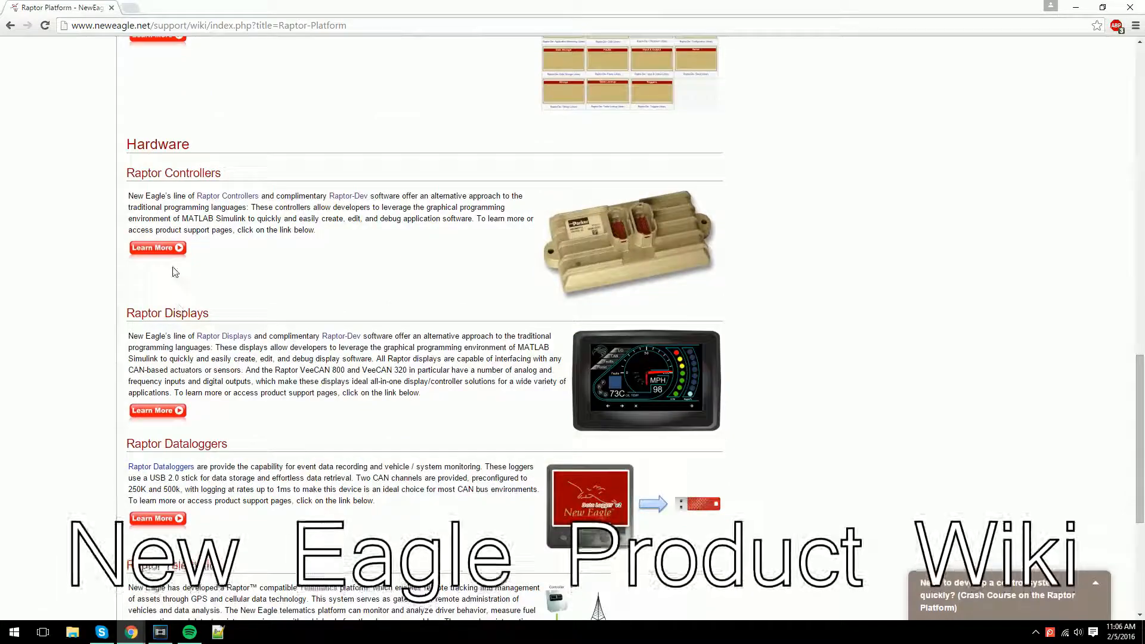
pyautogui.click(157, 248)
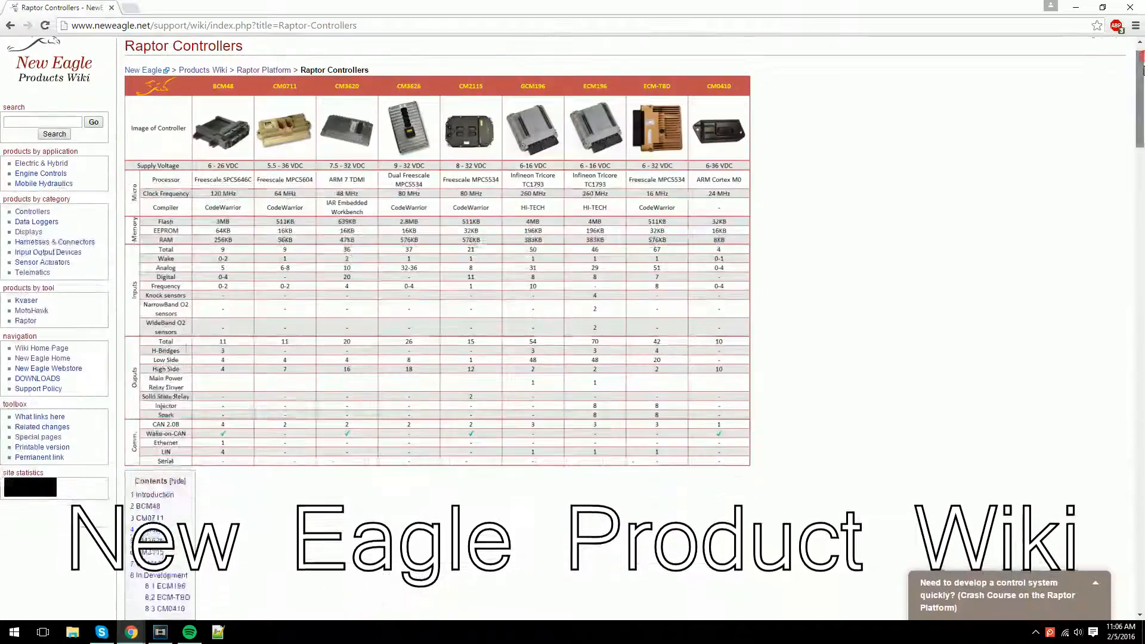
pyautogui.scroll(-3)
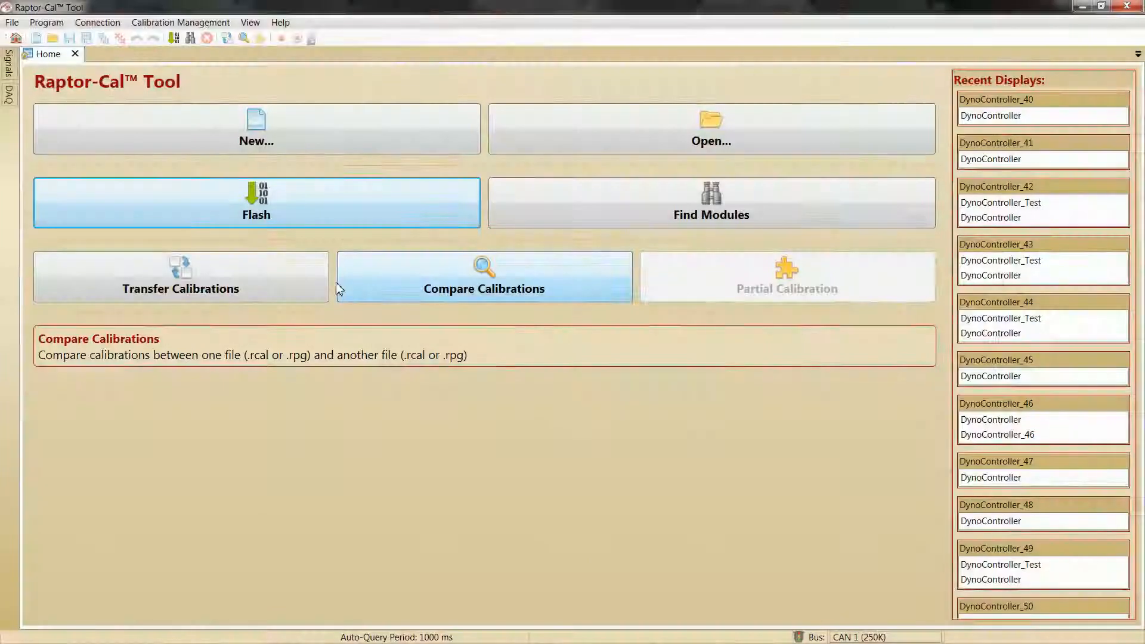
# - Start Flash so Raptor-Cal lists the detected HCM_5604_36_1303_CAN_80 module on CAN 1
pyautogui.click(256, 203)
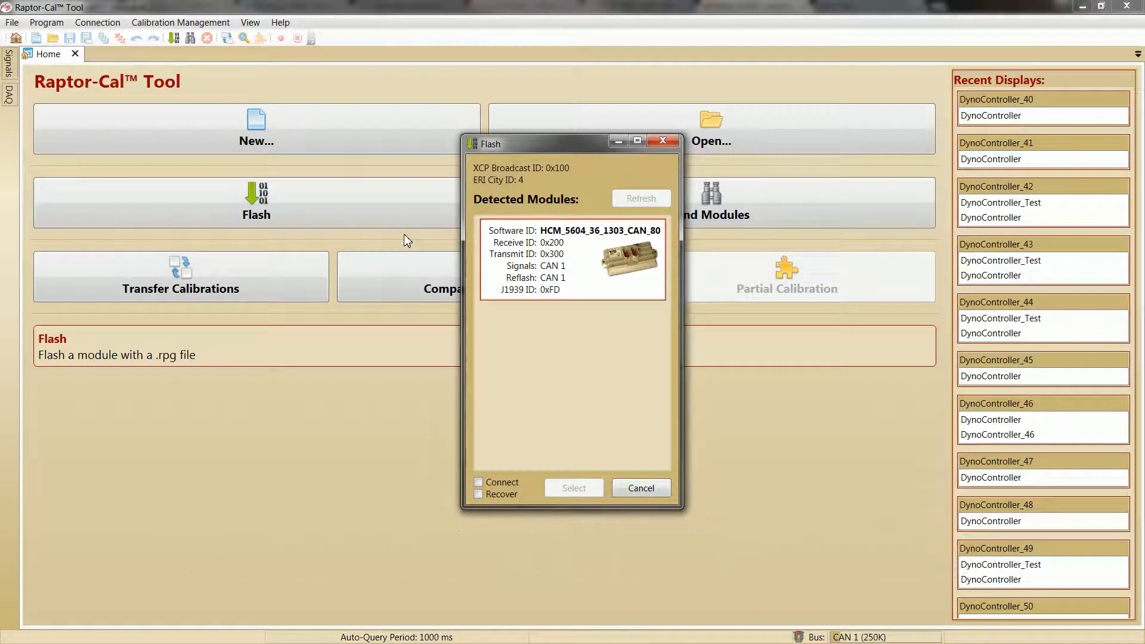
# - Flash CM0711_Test_Project_001.rpg onto the detected module until reflash completes
pyautogui.click(574, 488)
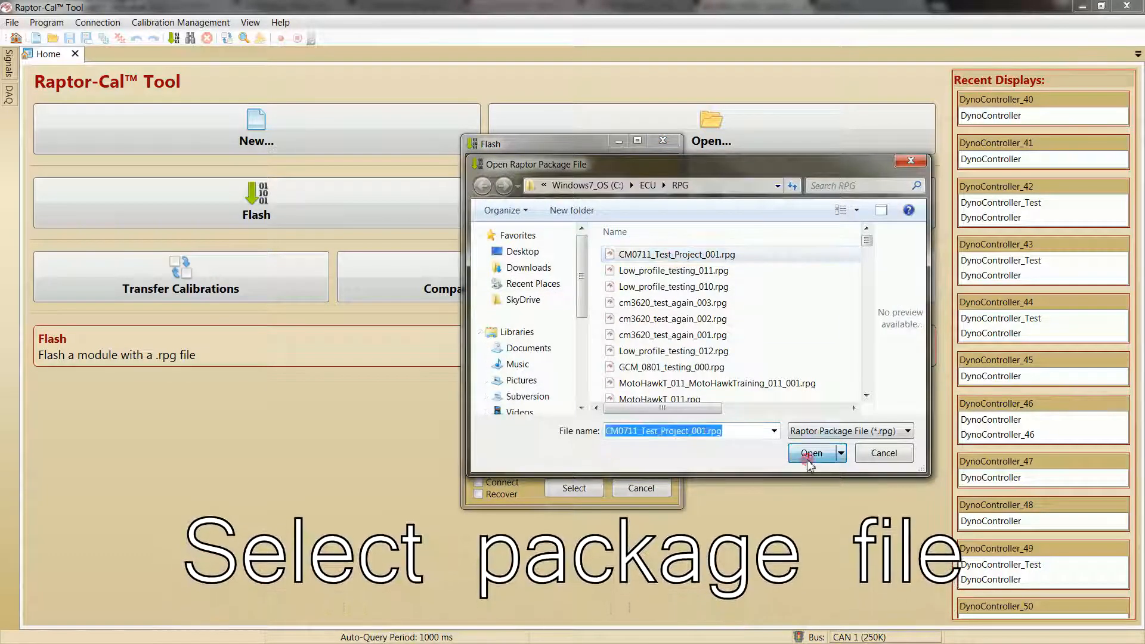
pyautogui.click(811, 453)
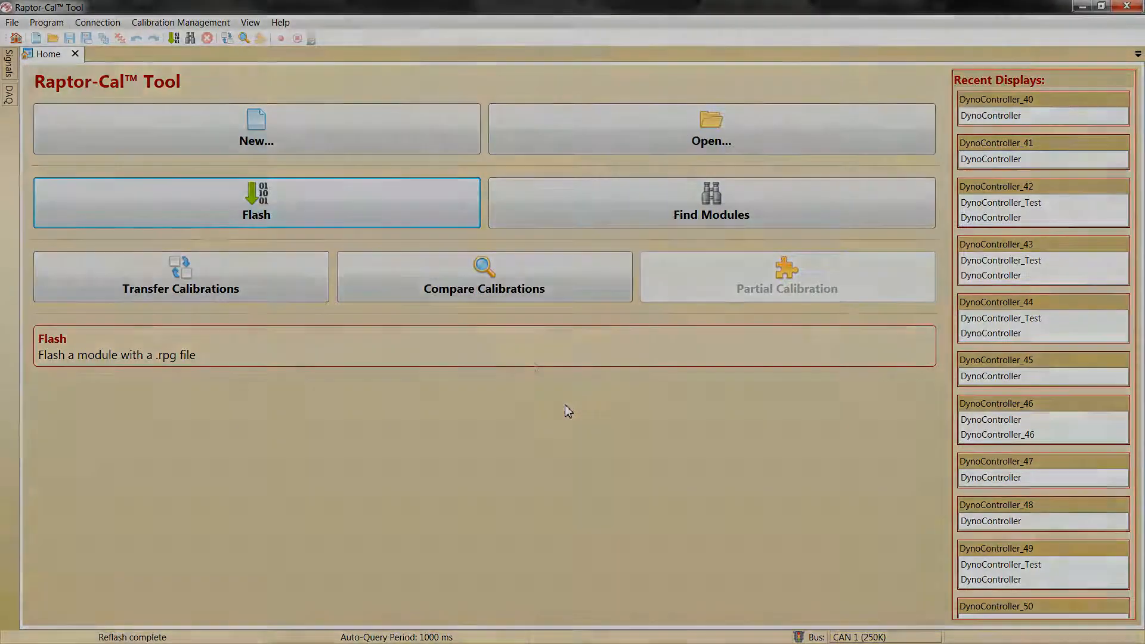
pyautogui.click(256, 127)
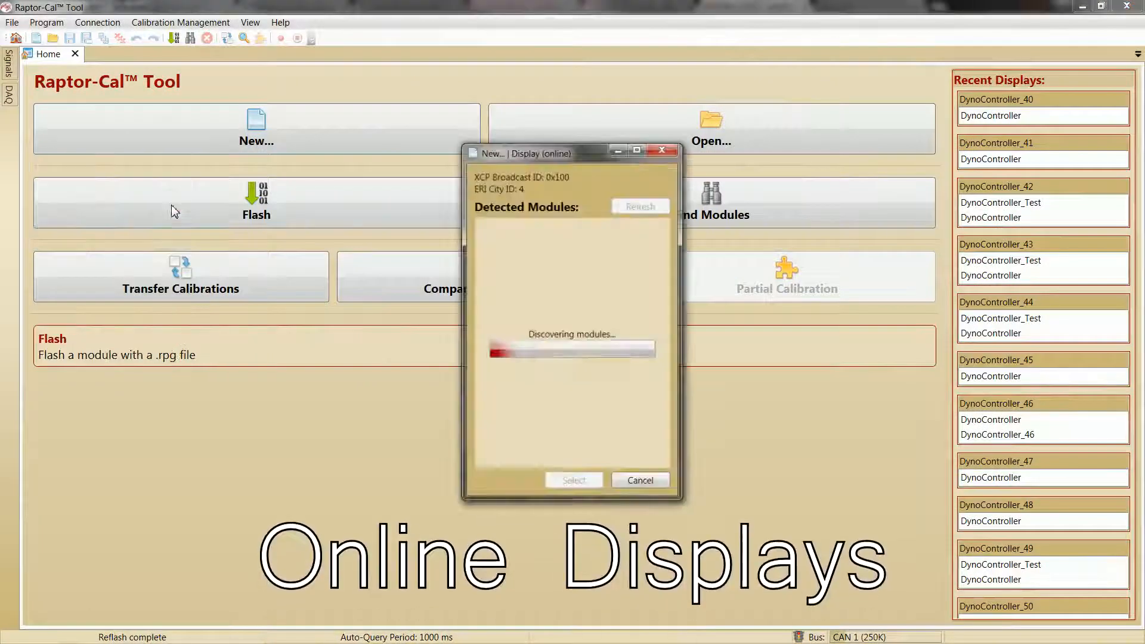
pyautogui.click(639, 479)
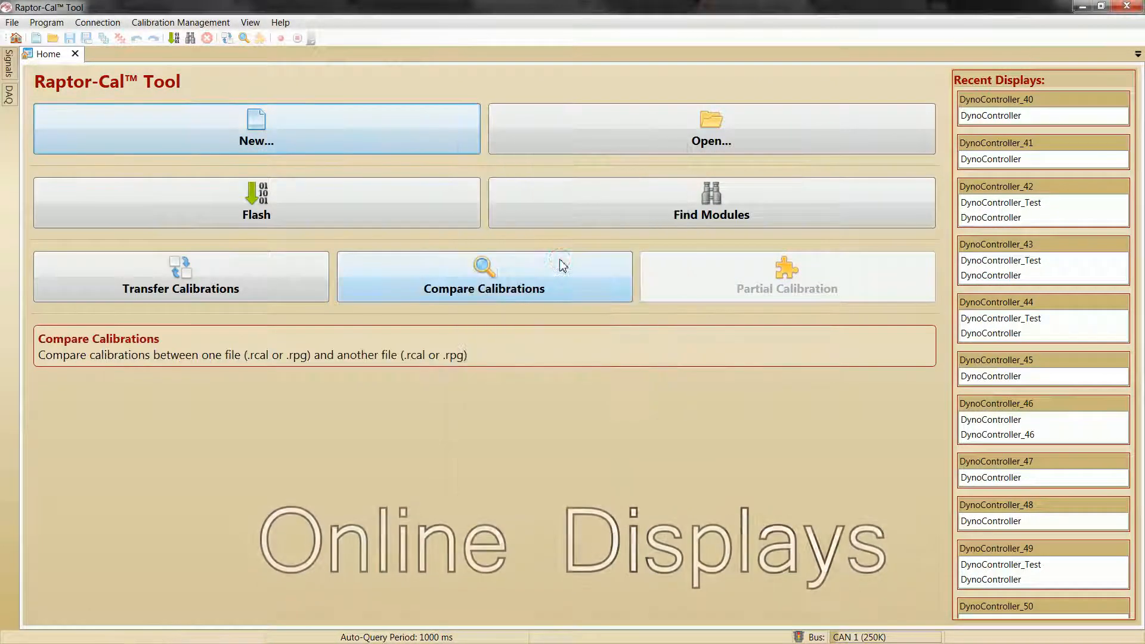